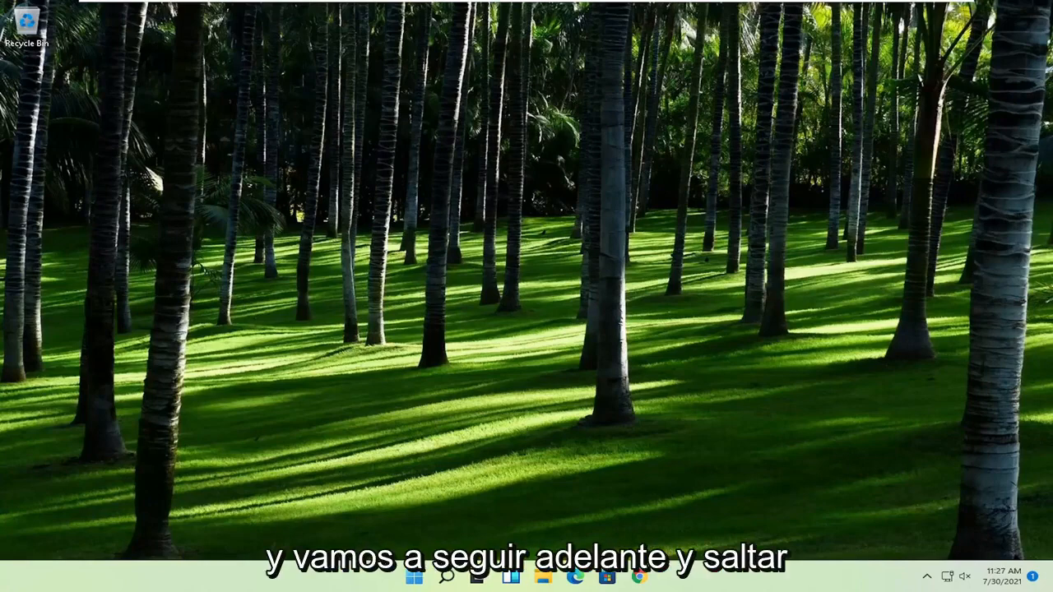
mouse_move(418, 410)
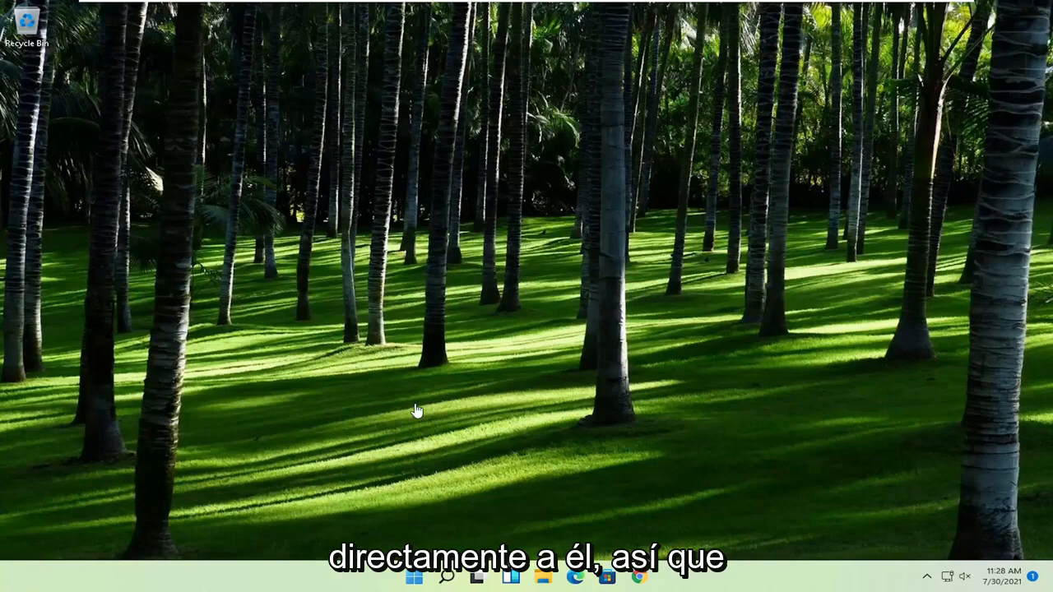
Step: Search the Start menu for regedit and run Registry Editor as administrator
click(414, 576)
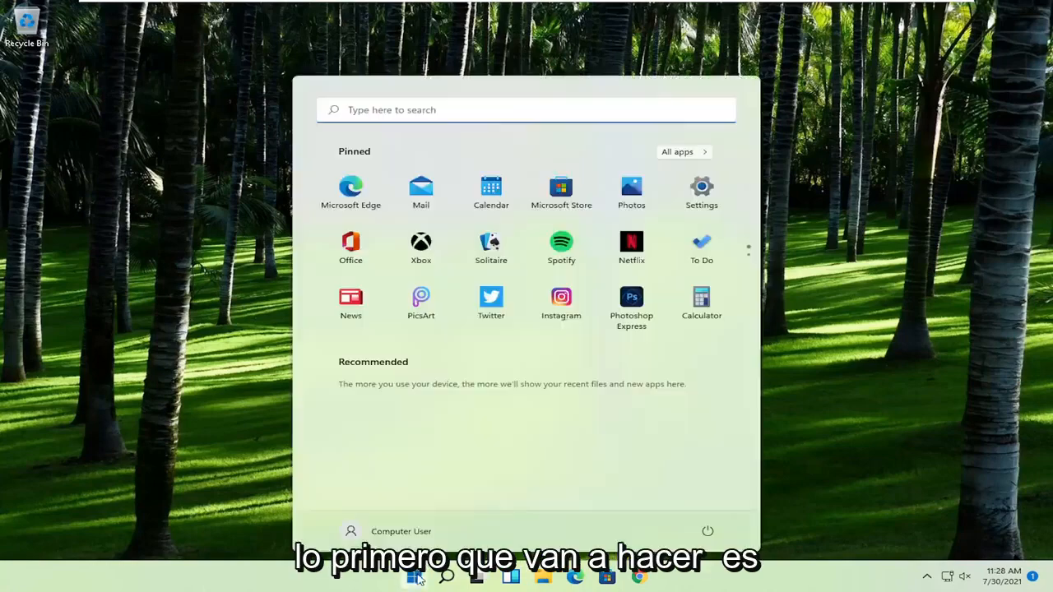
text(regedit)
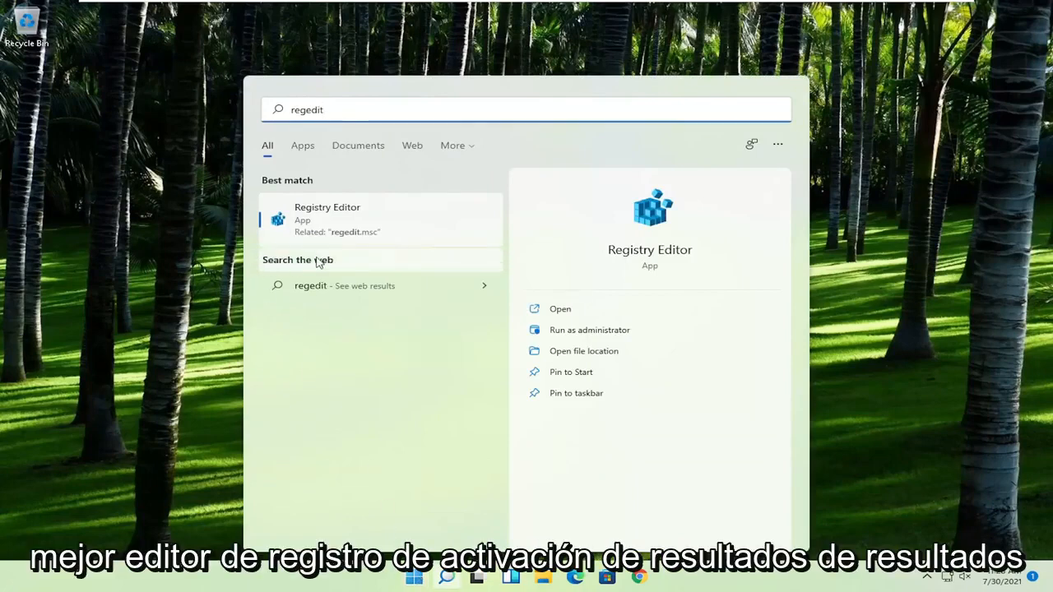
right_click(327, 218)
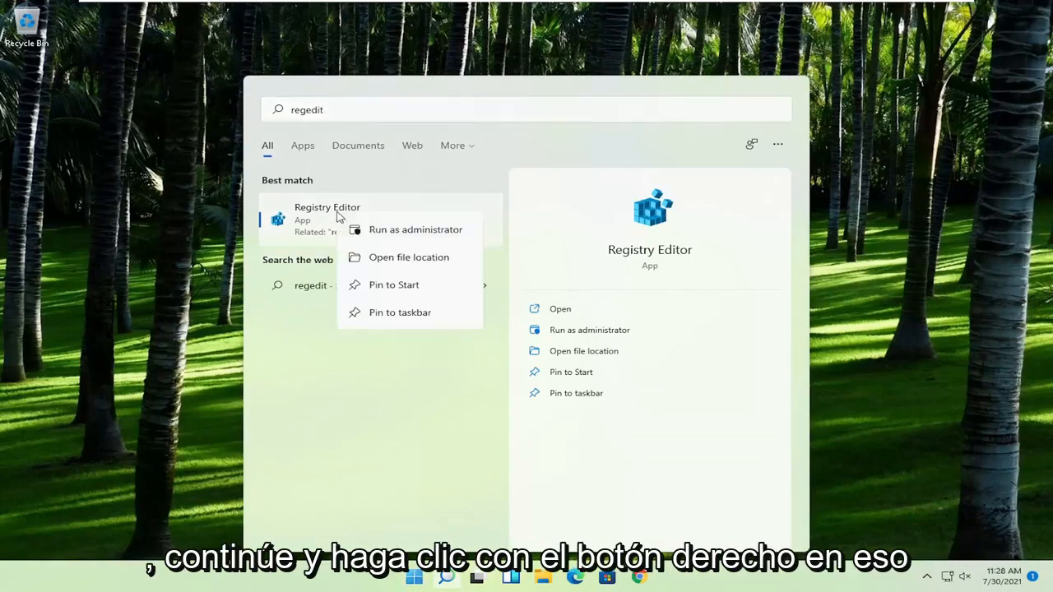
click(416, 230)
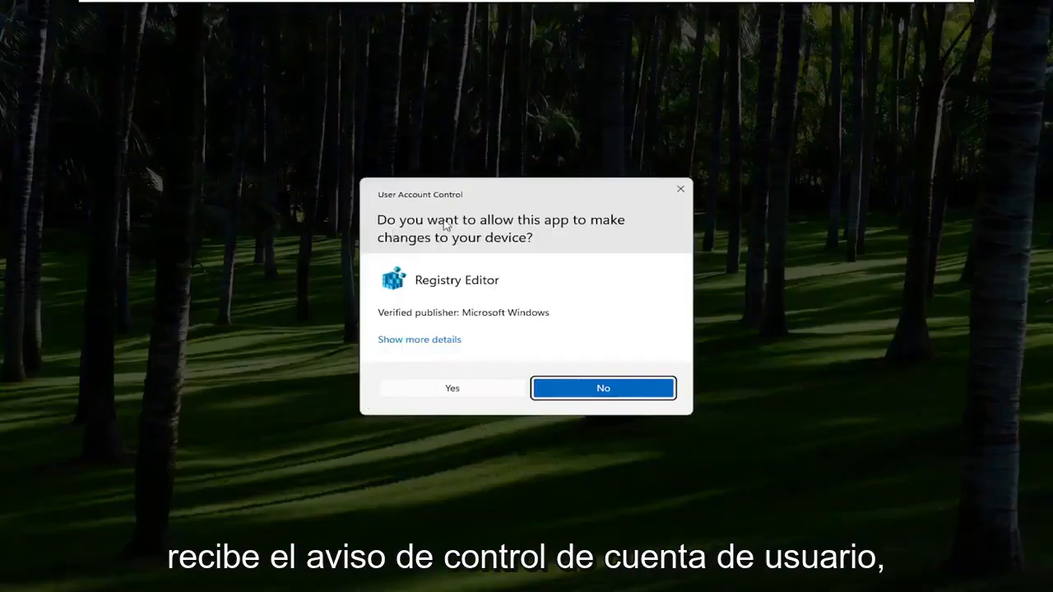
Step: Approve the UAC prompt, then view and cancel the registry Export and Import dialogs
click(451, 388)
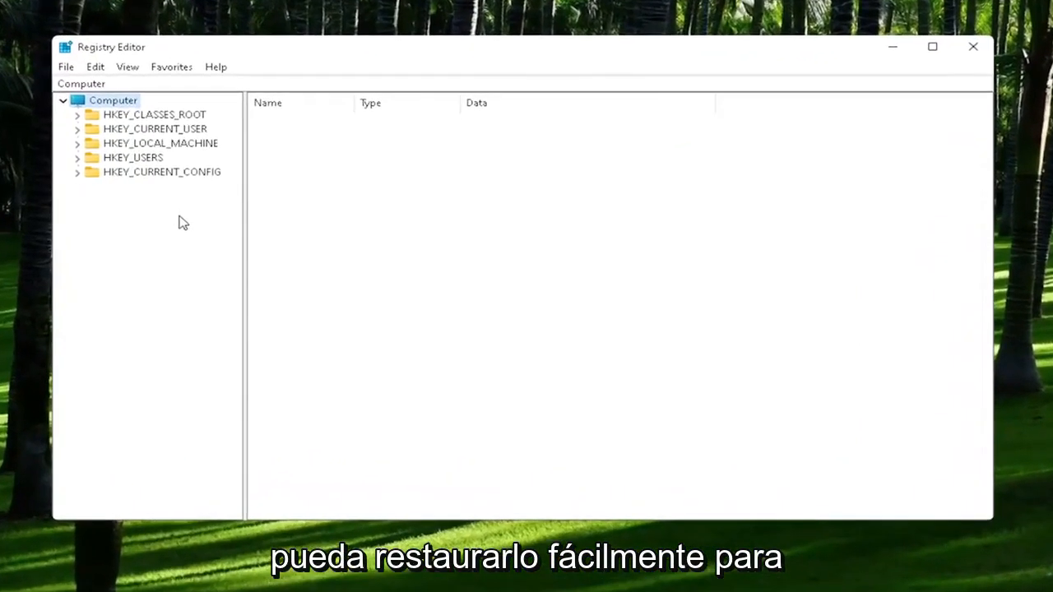
mouse_move(69, 68)
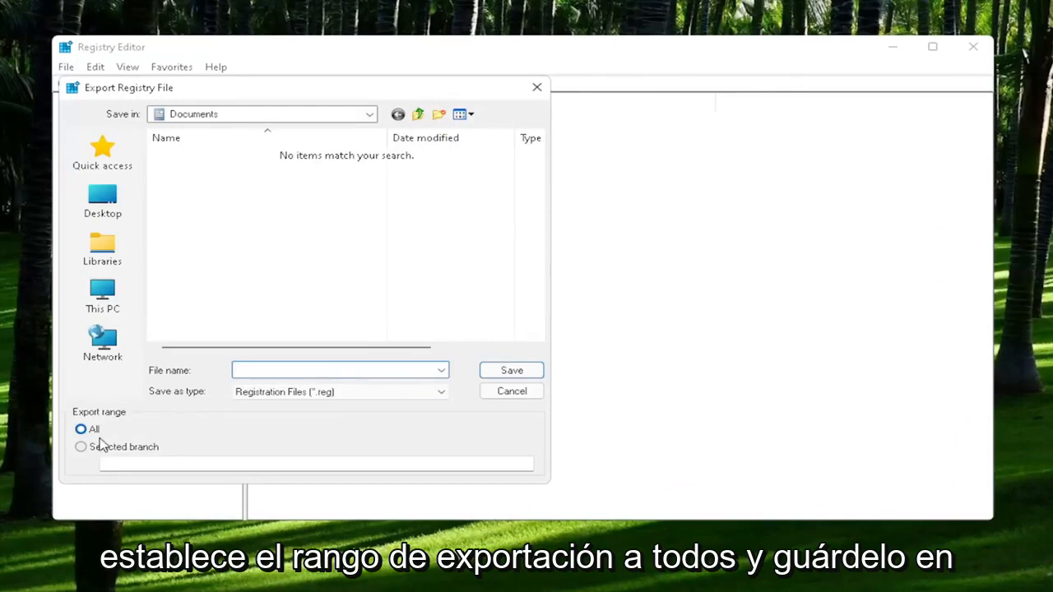
mouse_move(97, 385)
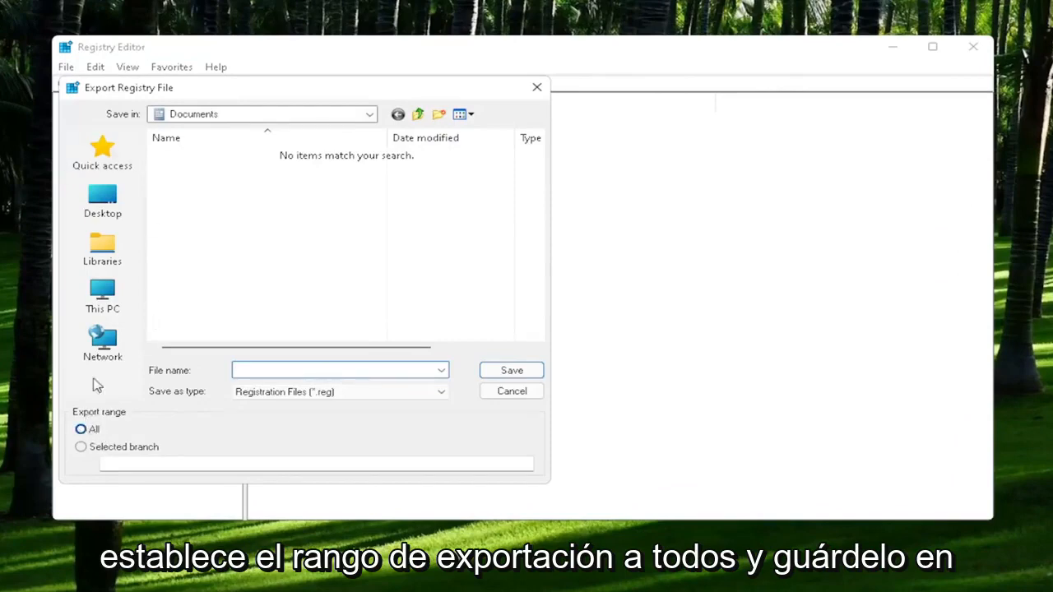
mouse_move(102, 198)
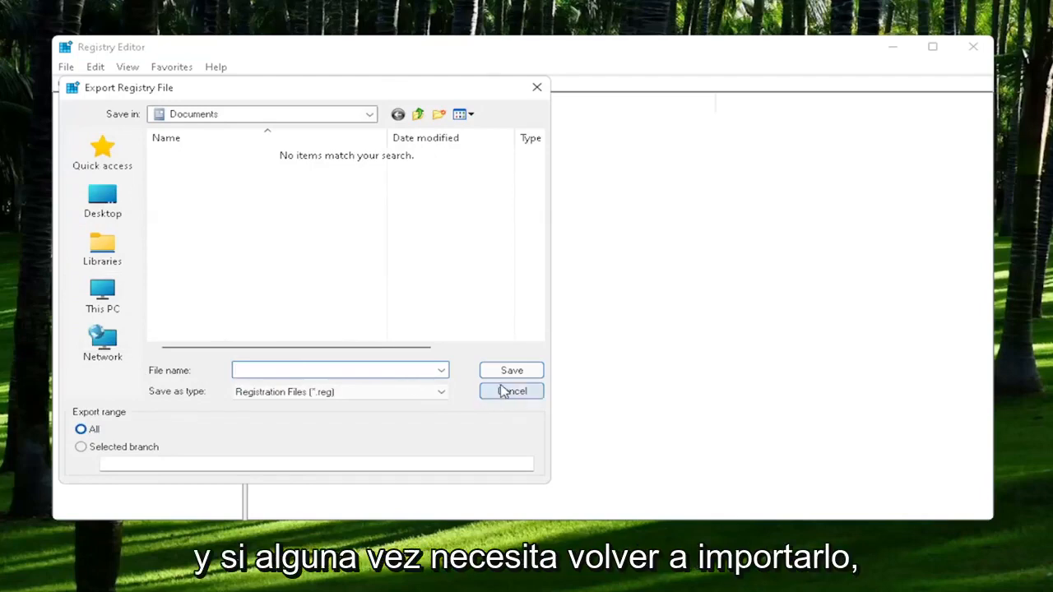
click(510, 391)
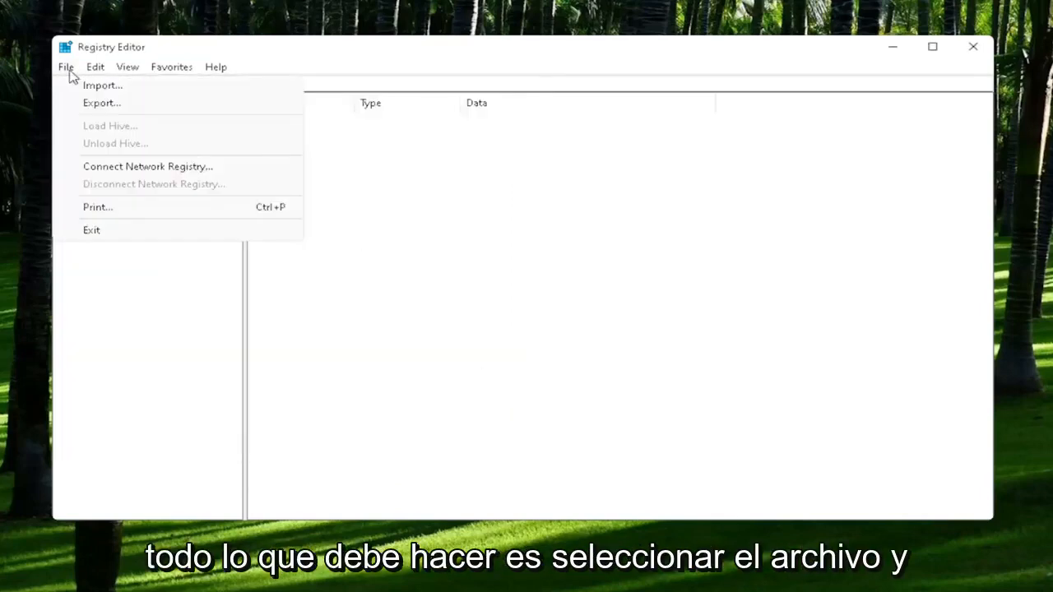
click(102, 85)
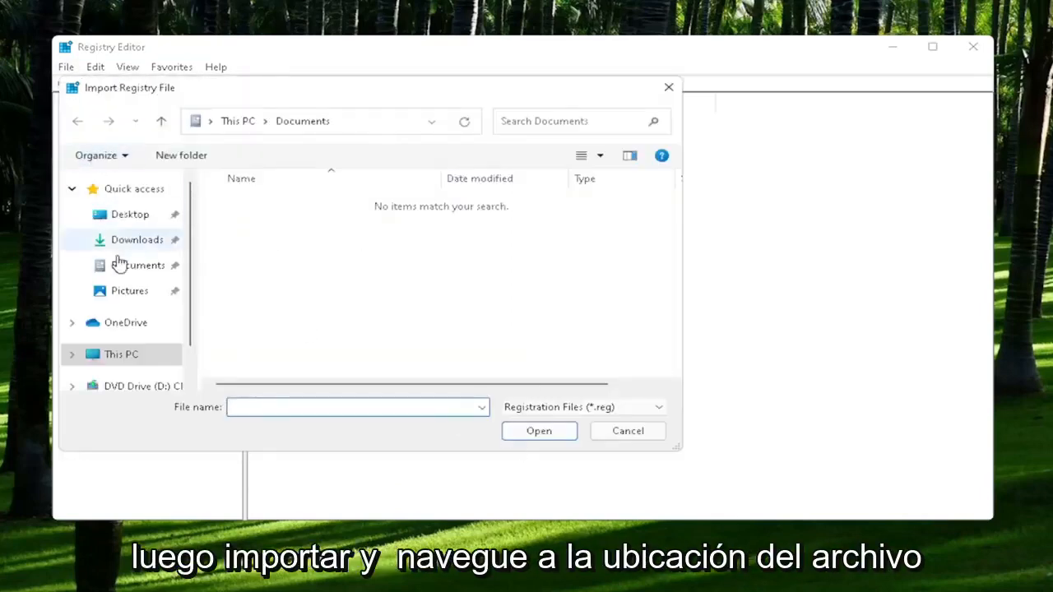
click(129, 214)
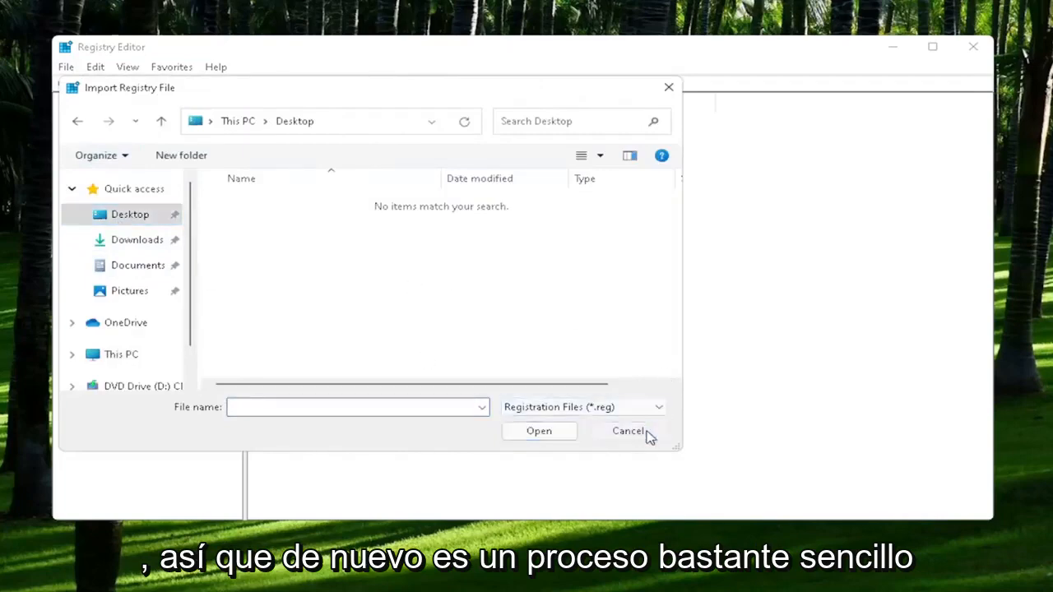
click(628, 430)
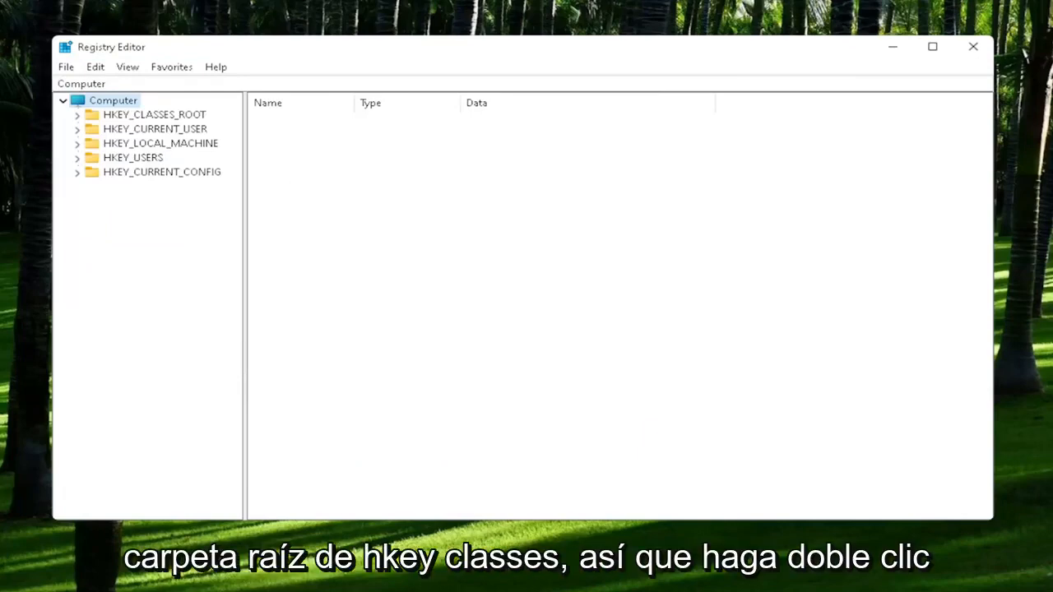
mouse_move(155, 130)
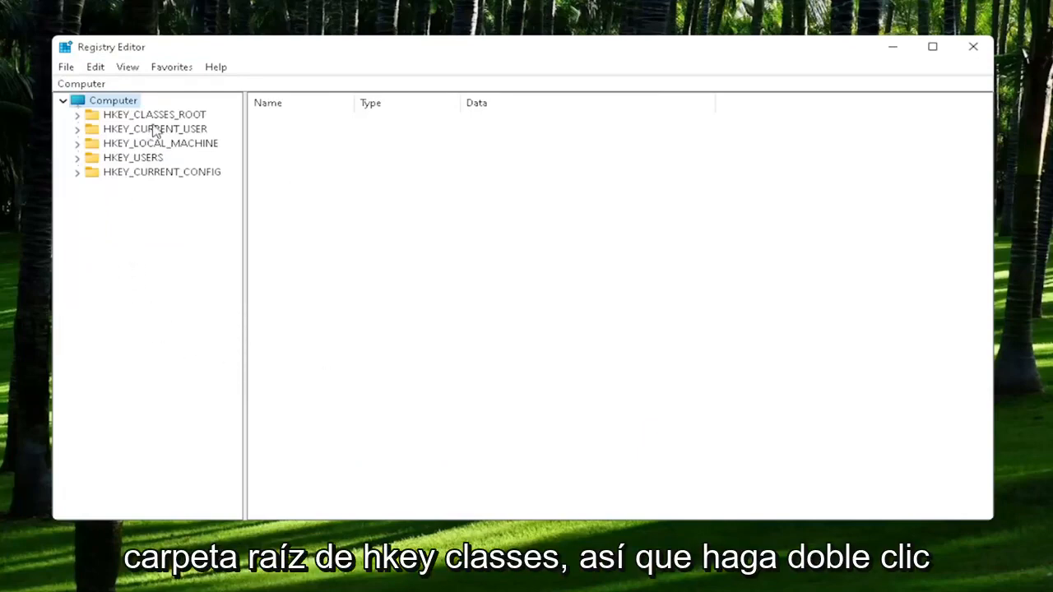
Step: Expand HKEY_CLASSES_ROOT and set the .exe key's (Default) value to exefile
double_click(155, 114)
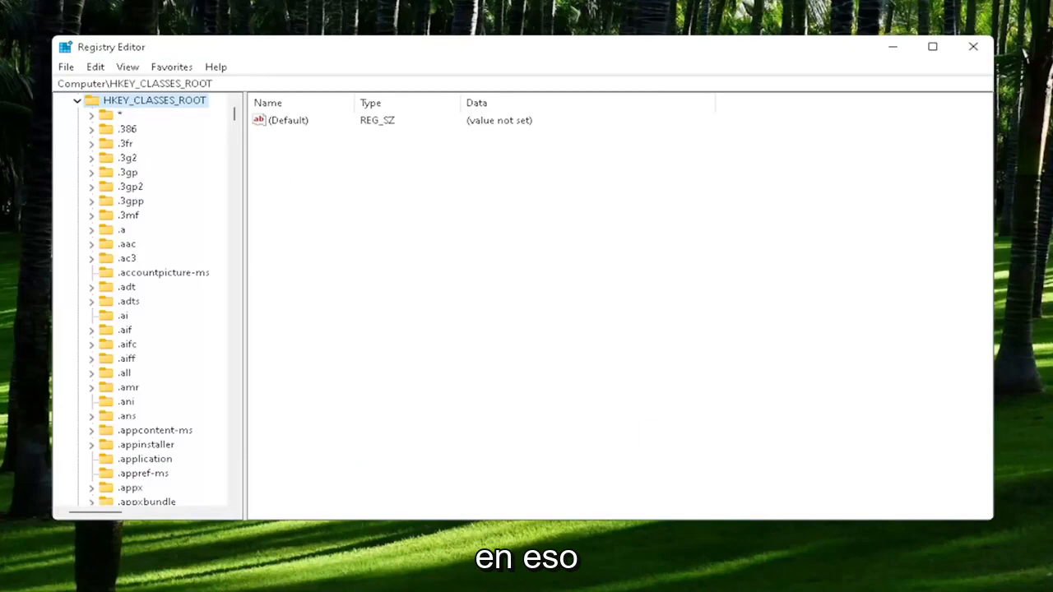
mouse_move(126, 362)
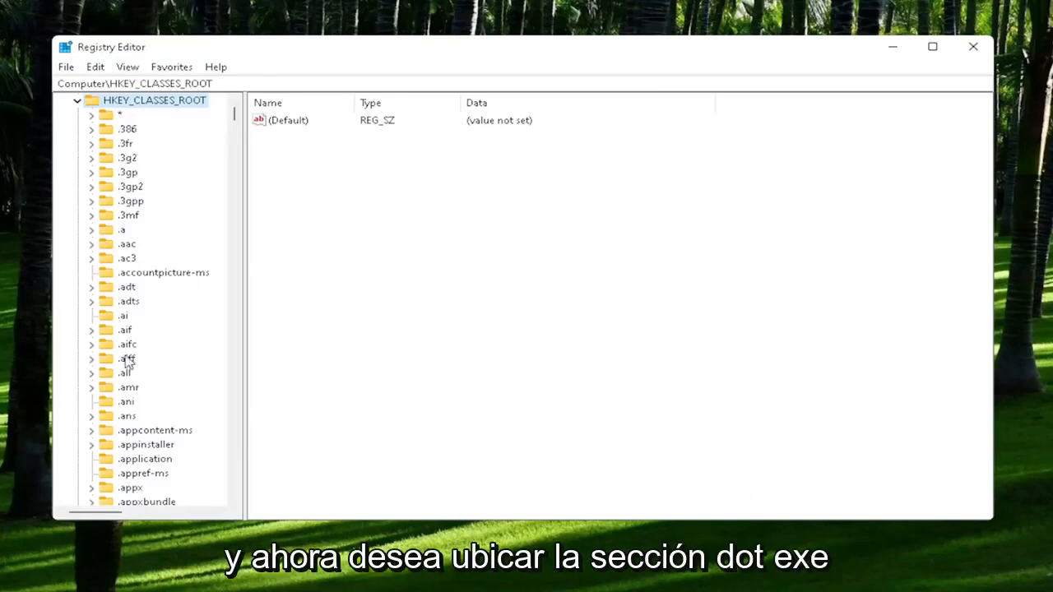
scroll(down, 3)
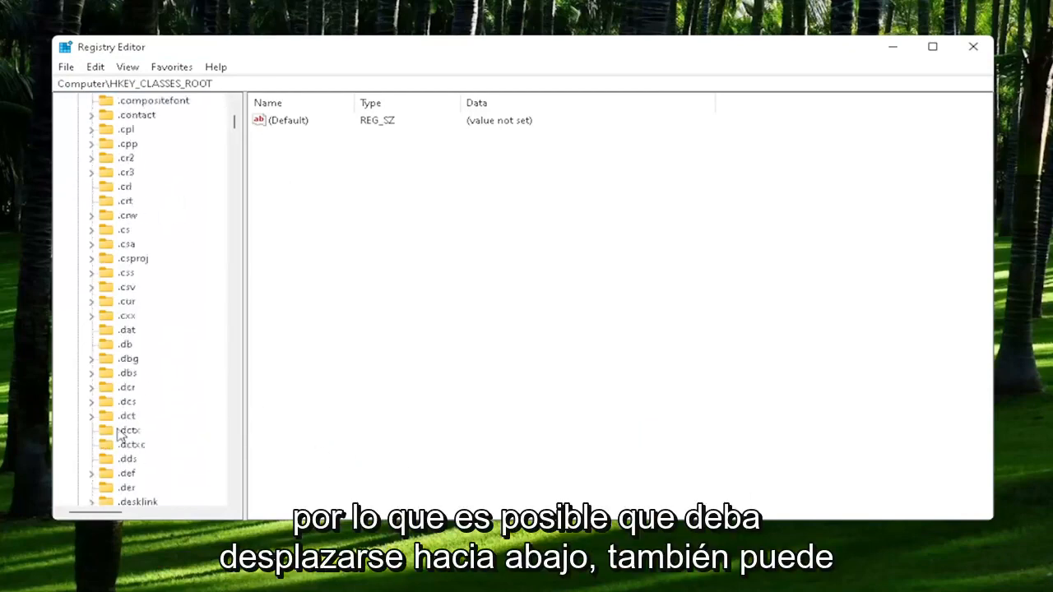
scroll(down, 3)
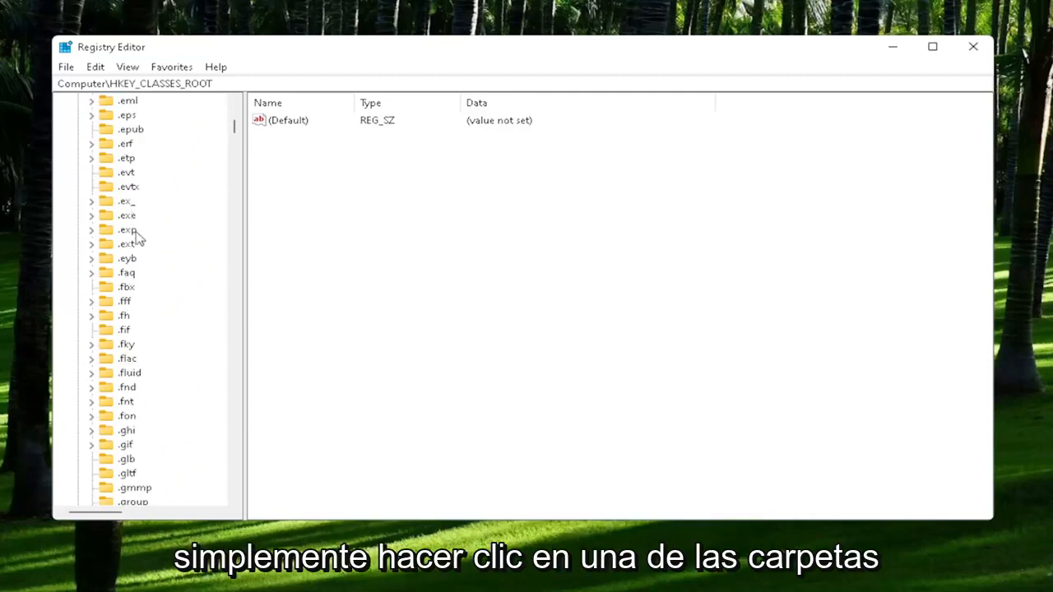
click(126, 214)
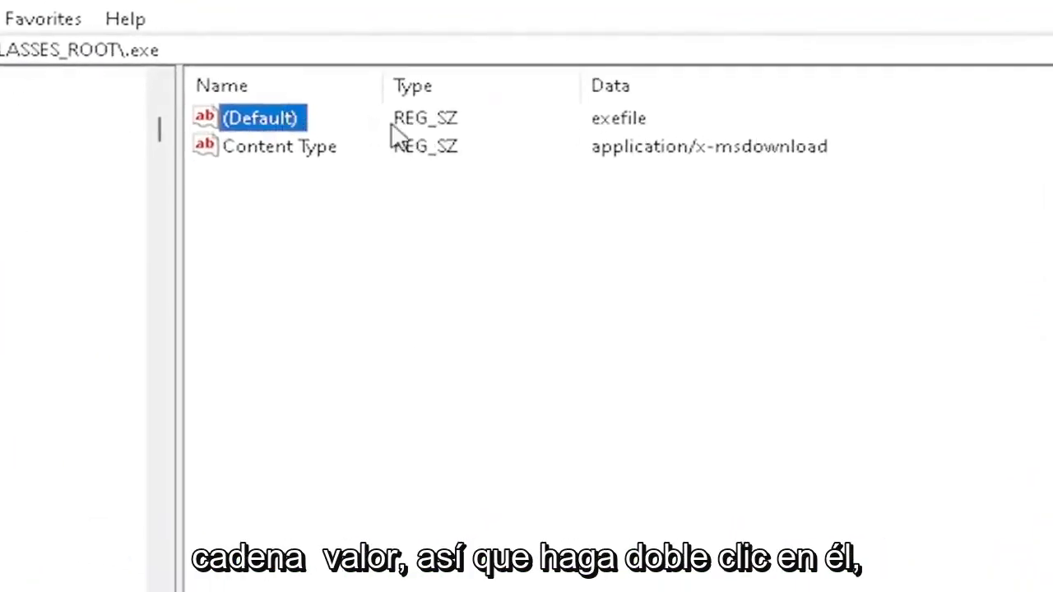
double_click(259, 118)
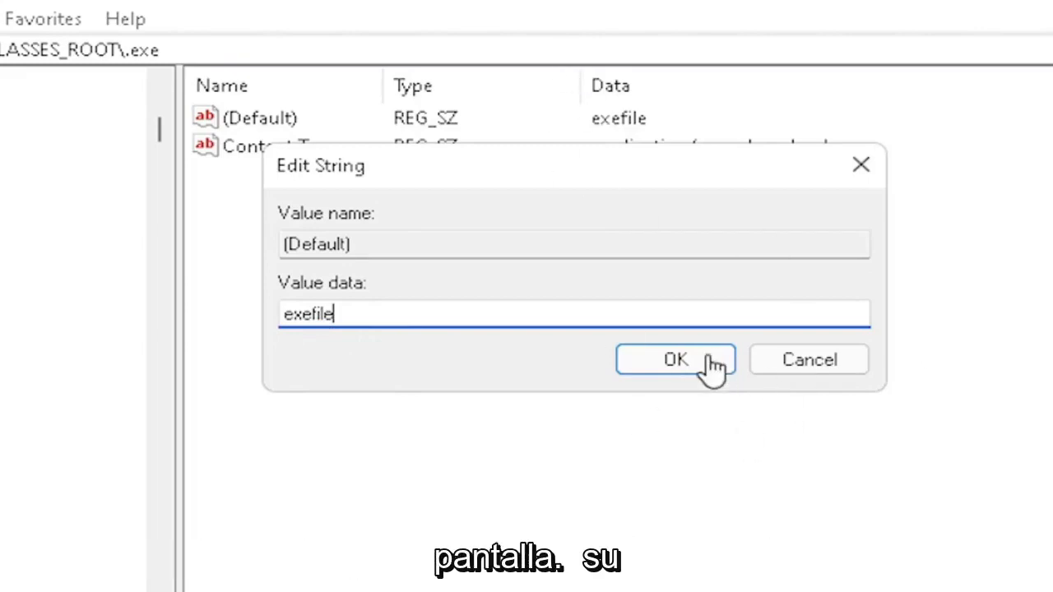
click(675, 359)
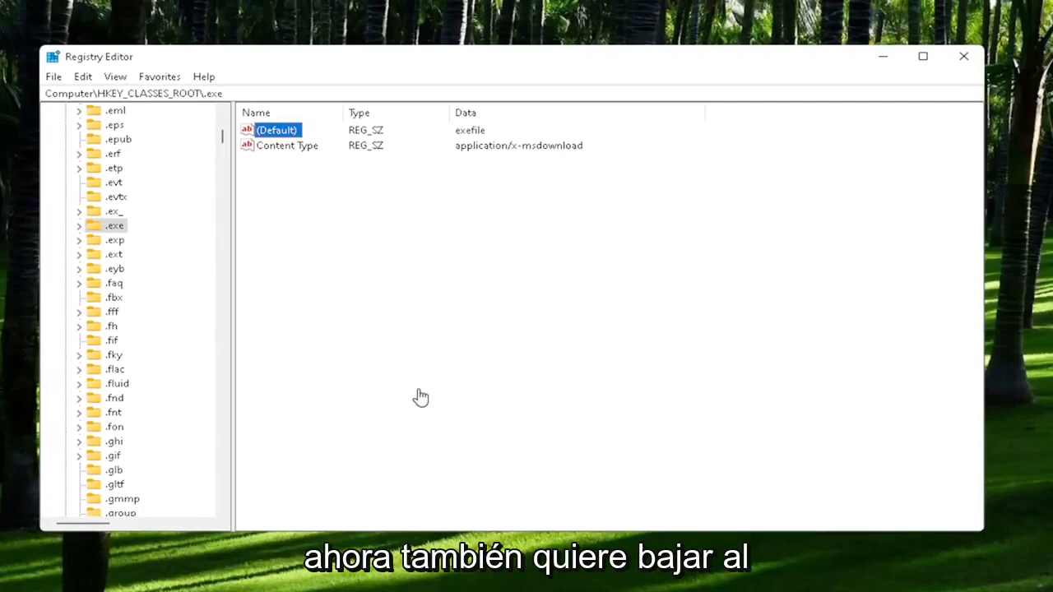
Step: Select the exefile key and set its (Default) value data to Application
scroll(down, 3)
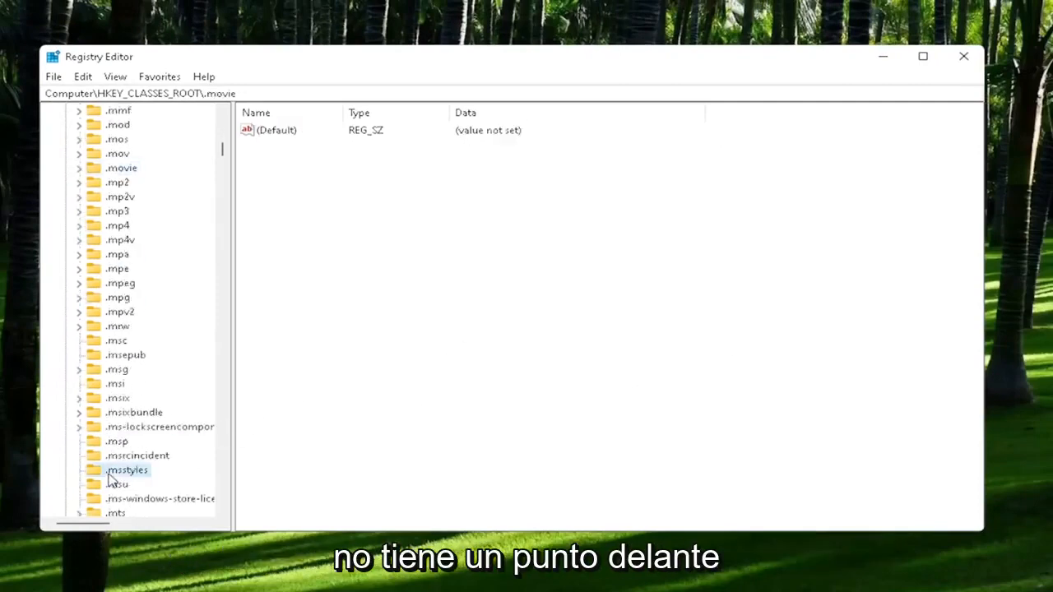
click(128, 469)
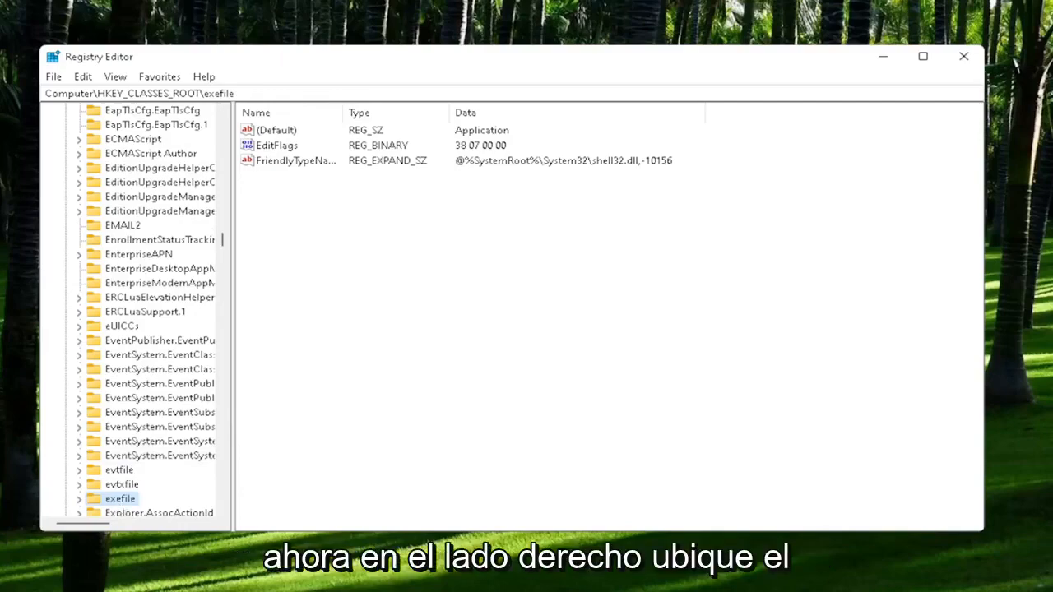
double_click(277, 130)
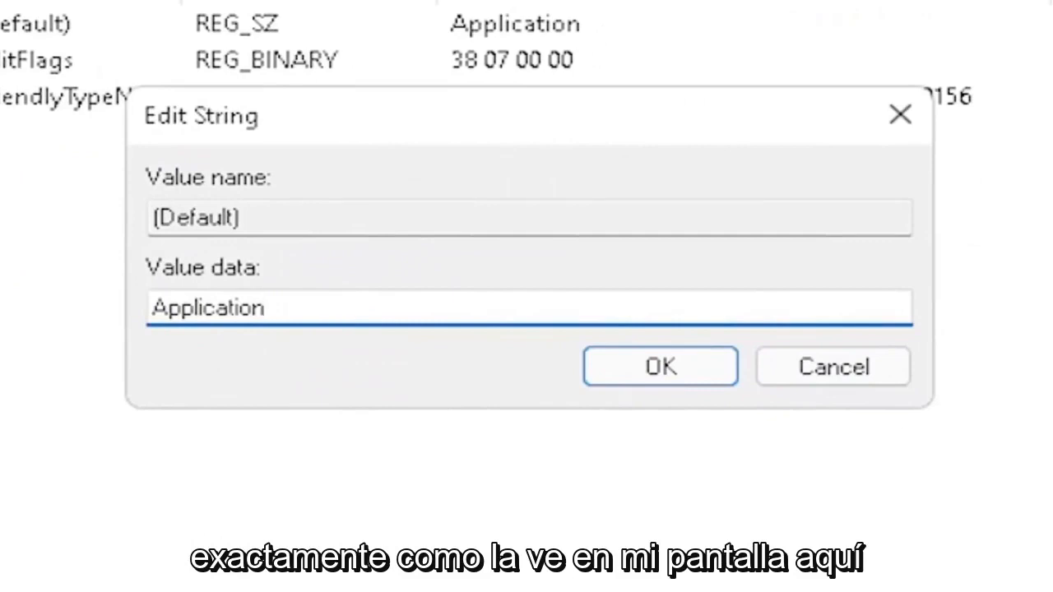
click(263, 307)
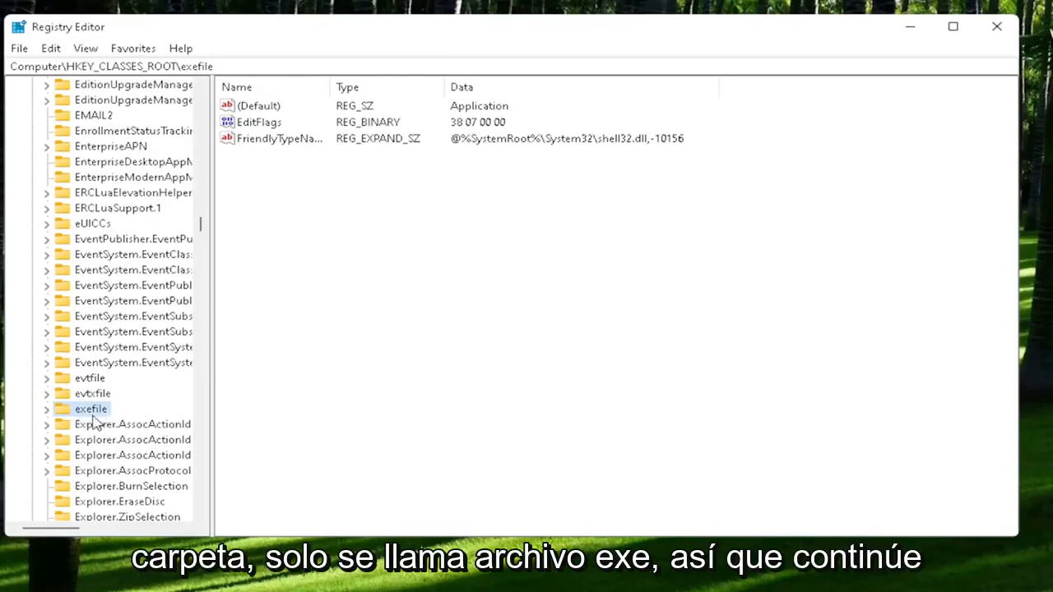
Step: Navigate to exefile\shell\open and confirm its (Default) value as empty
click(46, 409)
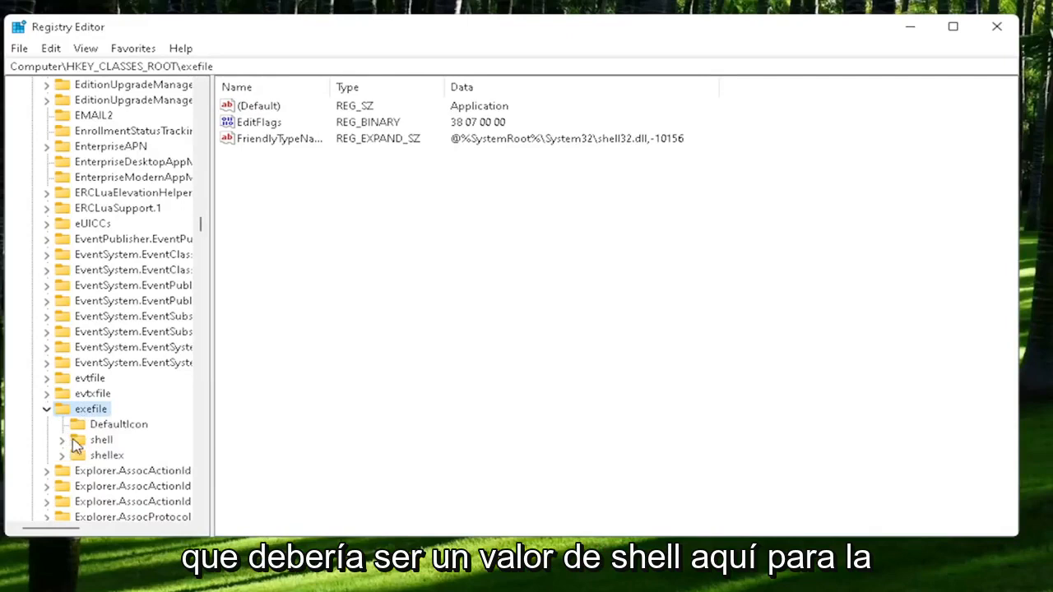
click(101, 440)
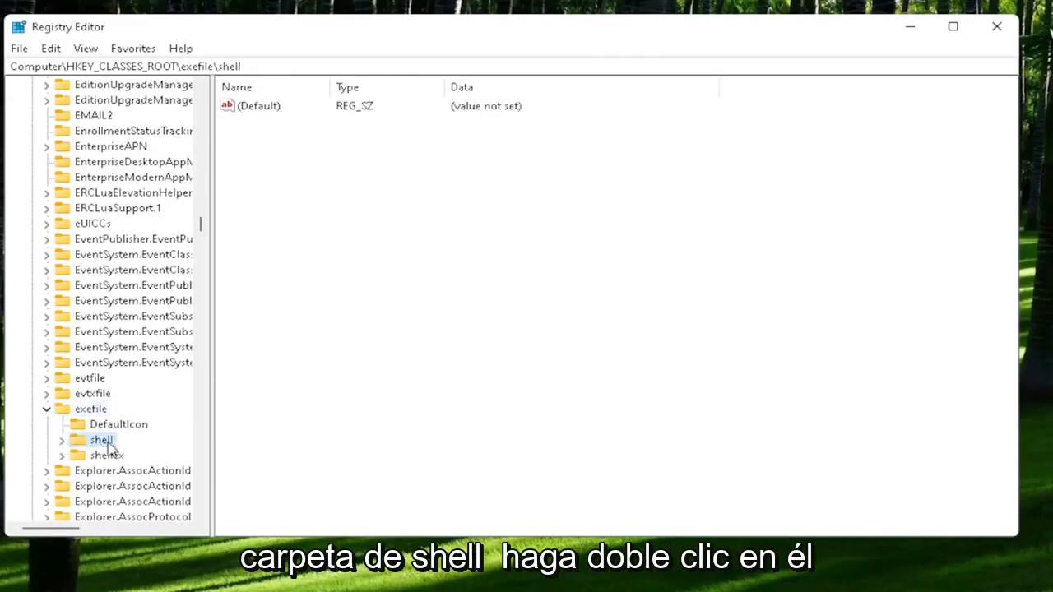
double_click(101, 440)
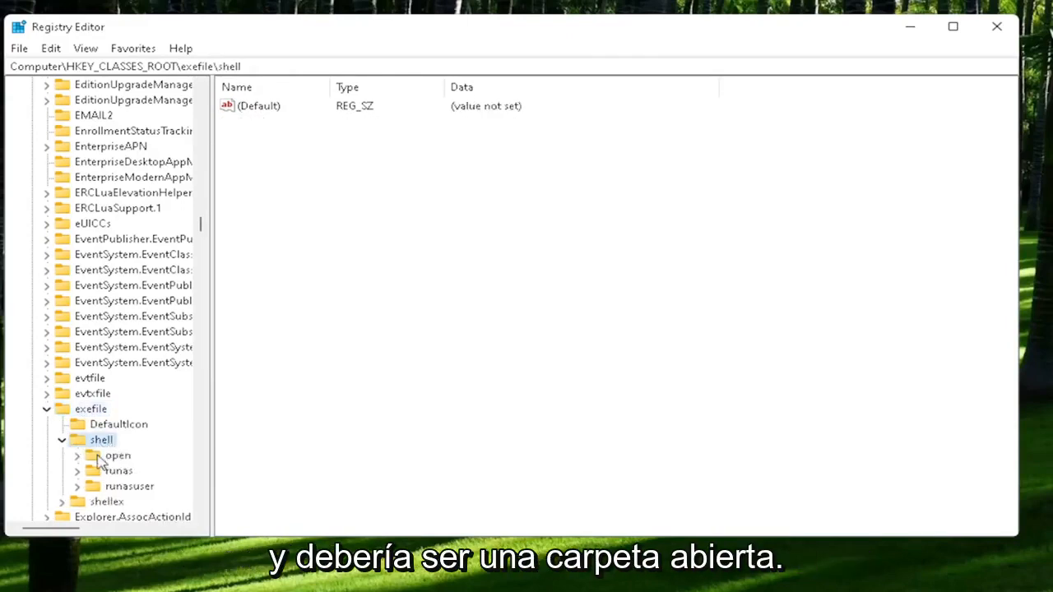
click(117, 456)
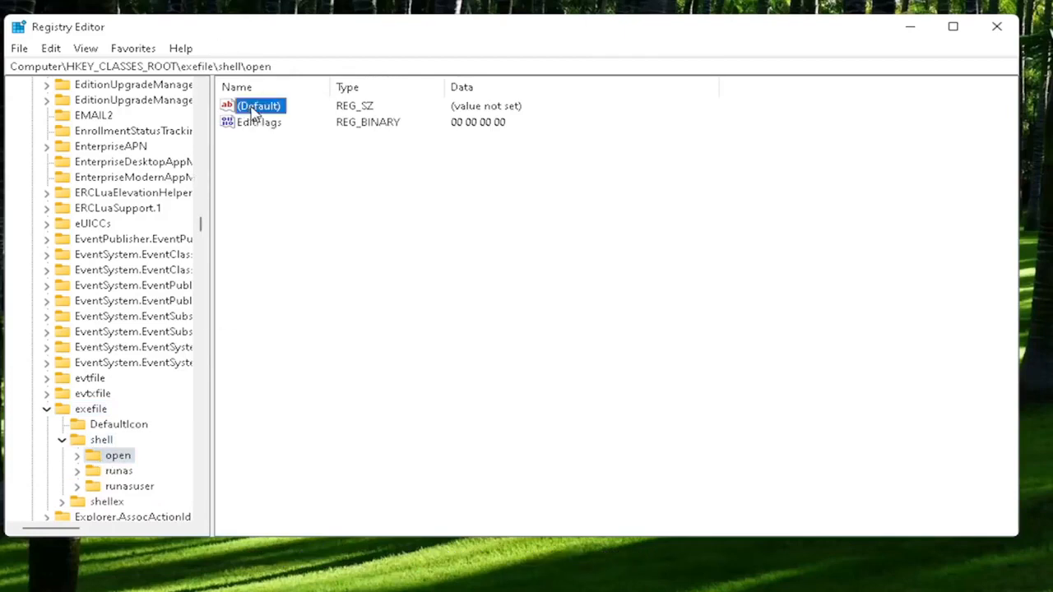
double_click(259, 105)
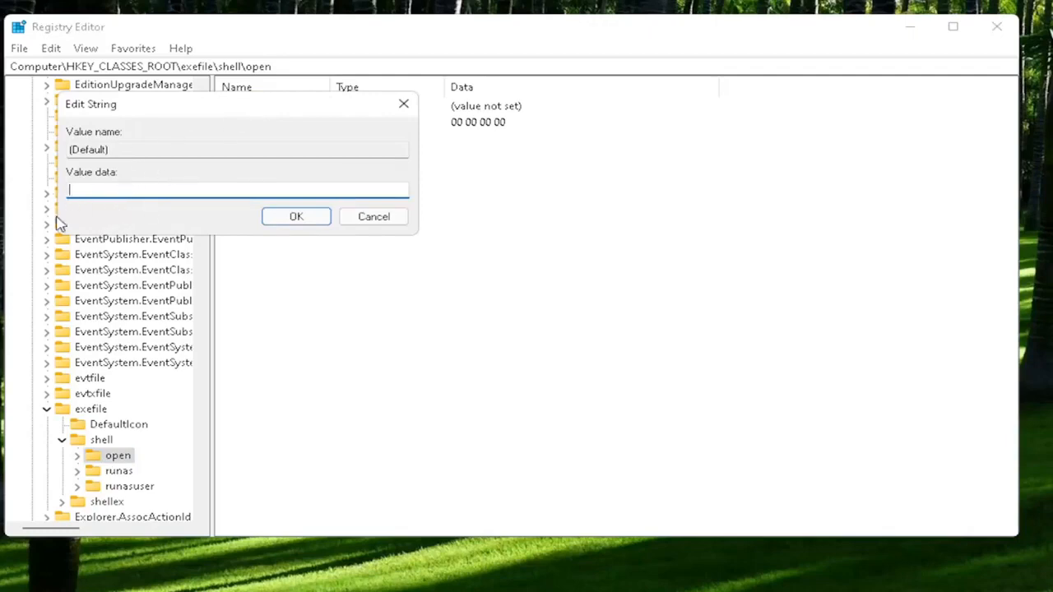
click(296, 216)
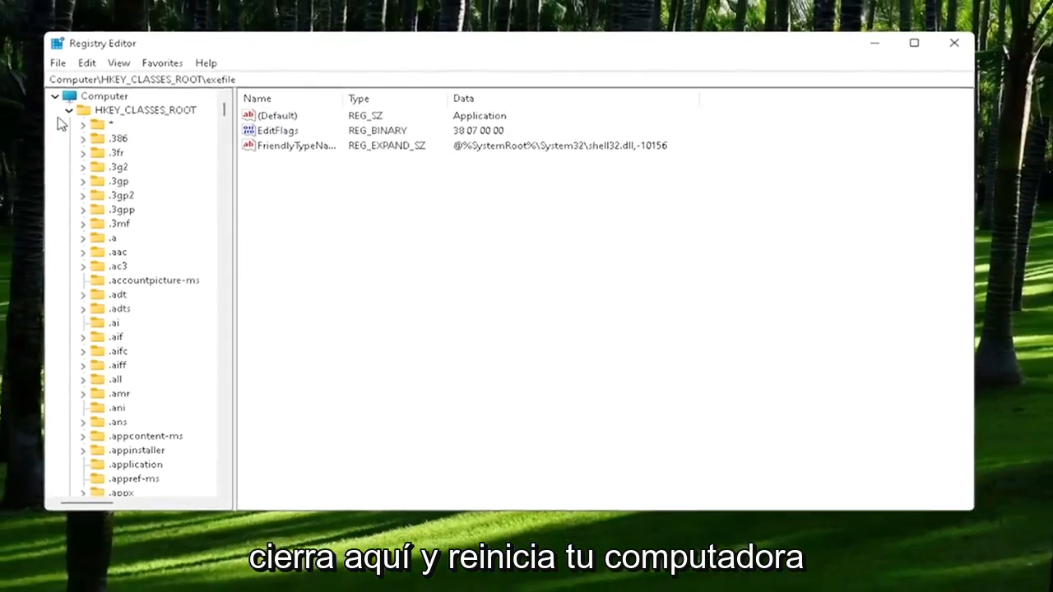
Step: Close Registry Editor and open the Start button's shutdown and restart menu
click(954, 43)
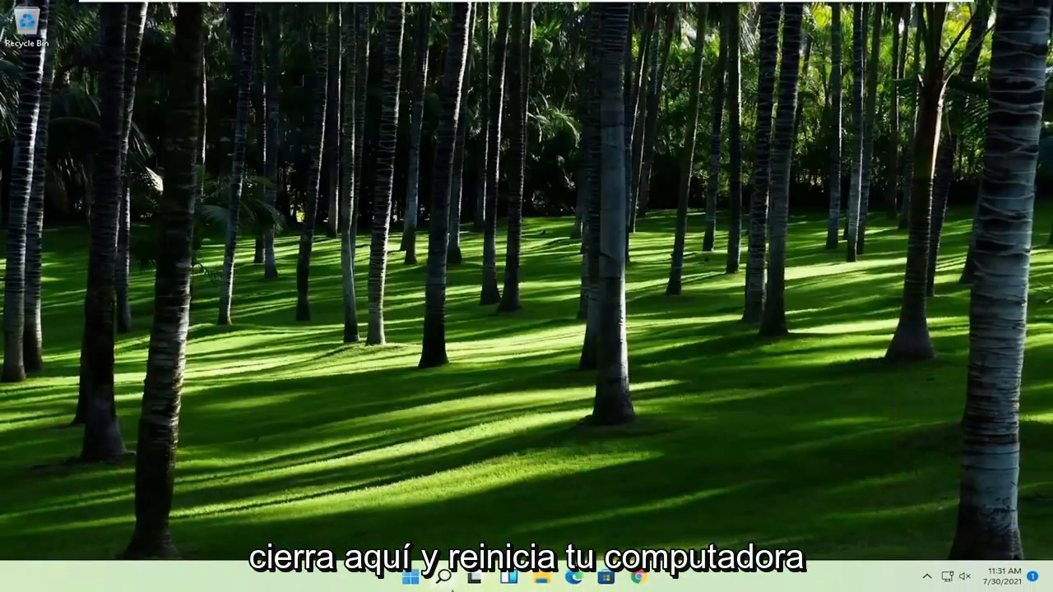
right_click(415, 577)
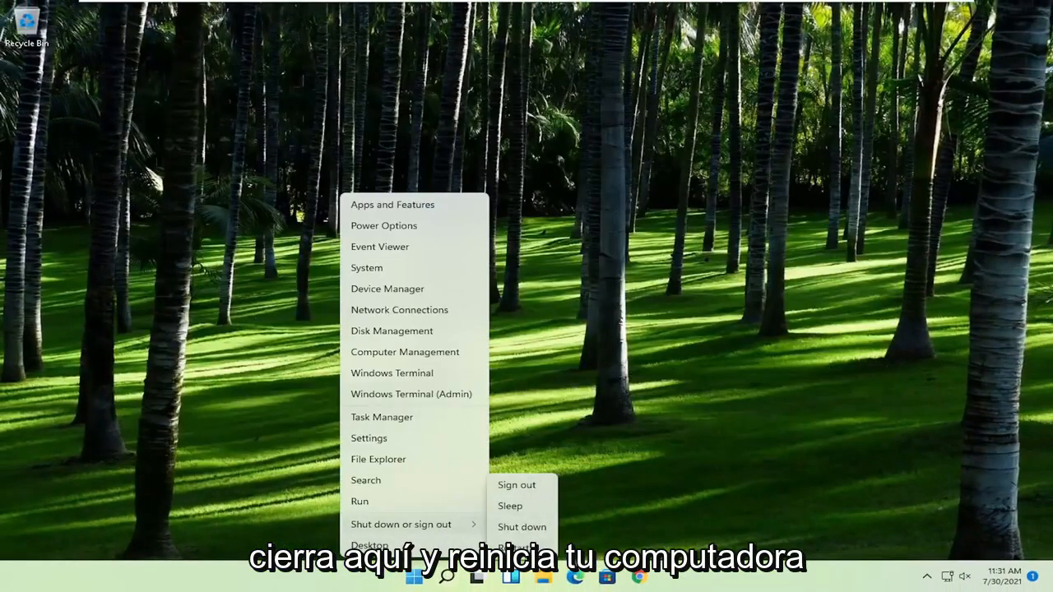